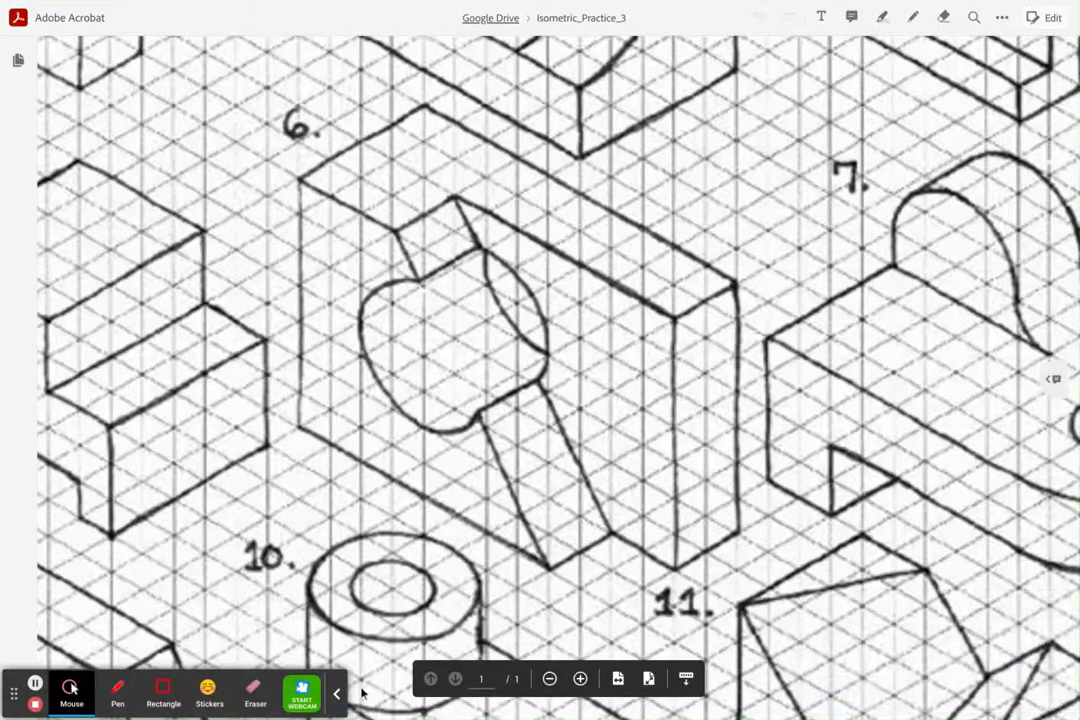
Leave isometric drawing #6 in Acrobat and bring up the untitled Fusion 360 design.
left_click(337, 694)
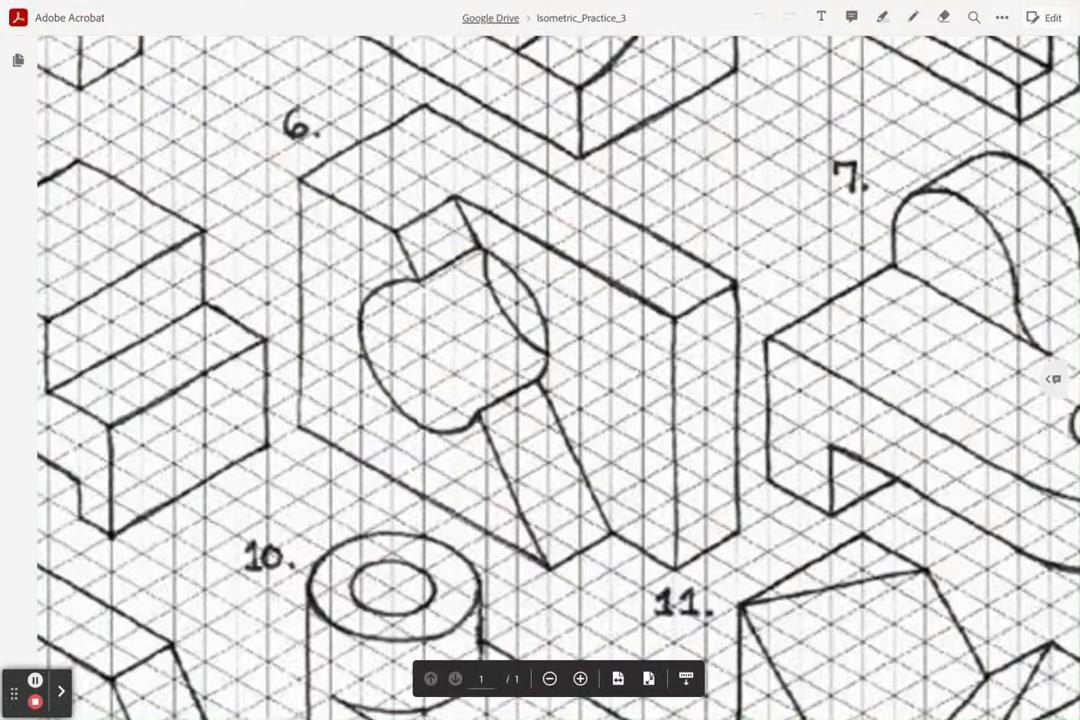
mouse_move(511, 297)
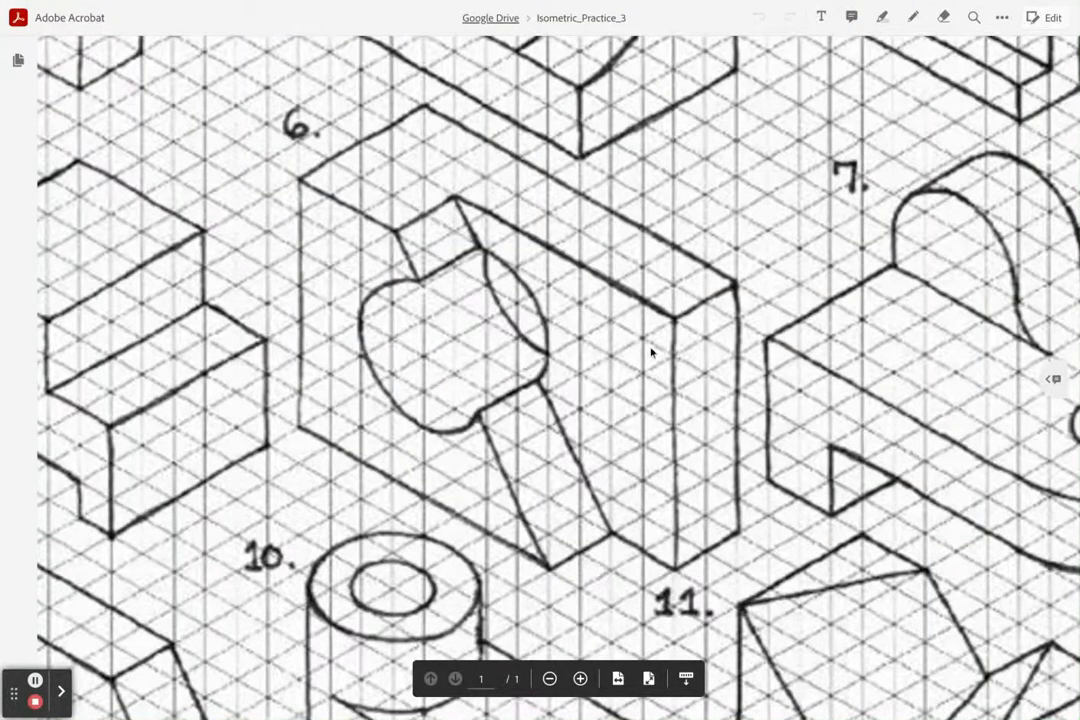
mouse_move(522, 384)
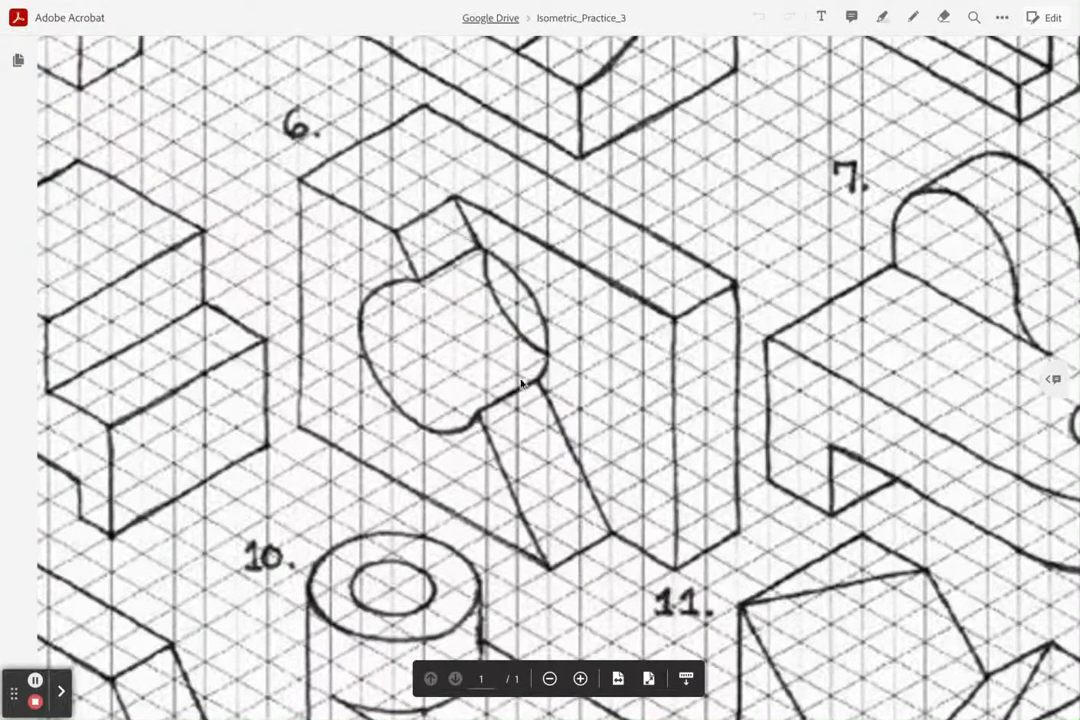
mouse_move(563, 310)
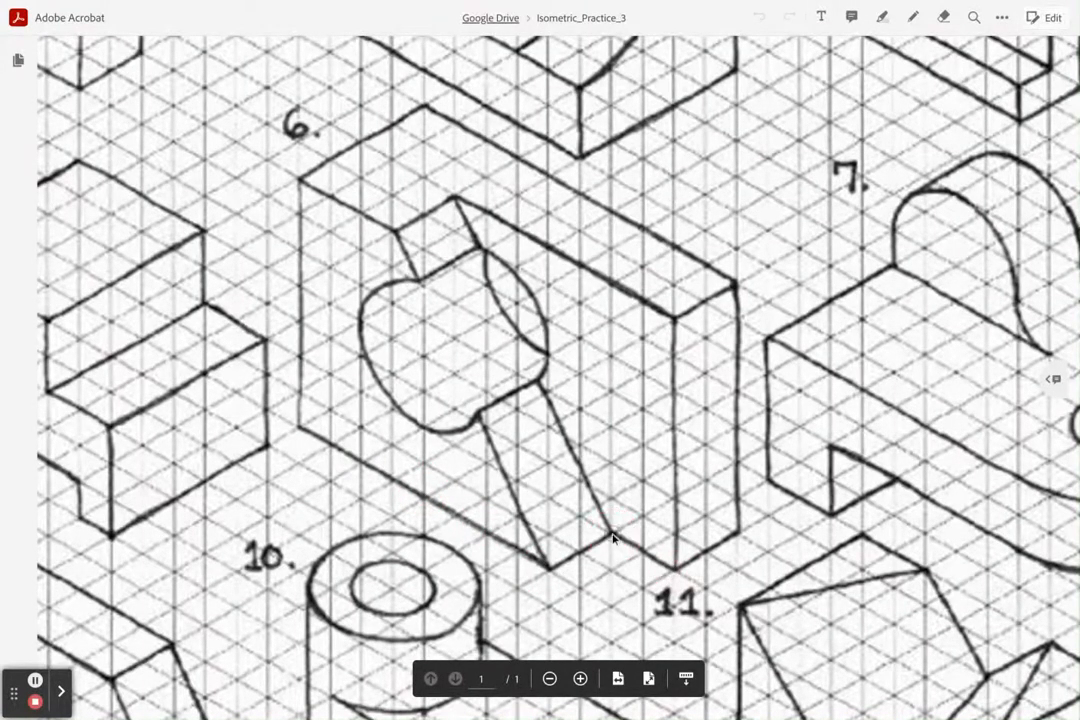
mouse_move(685, 498)
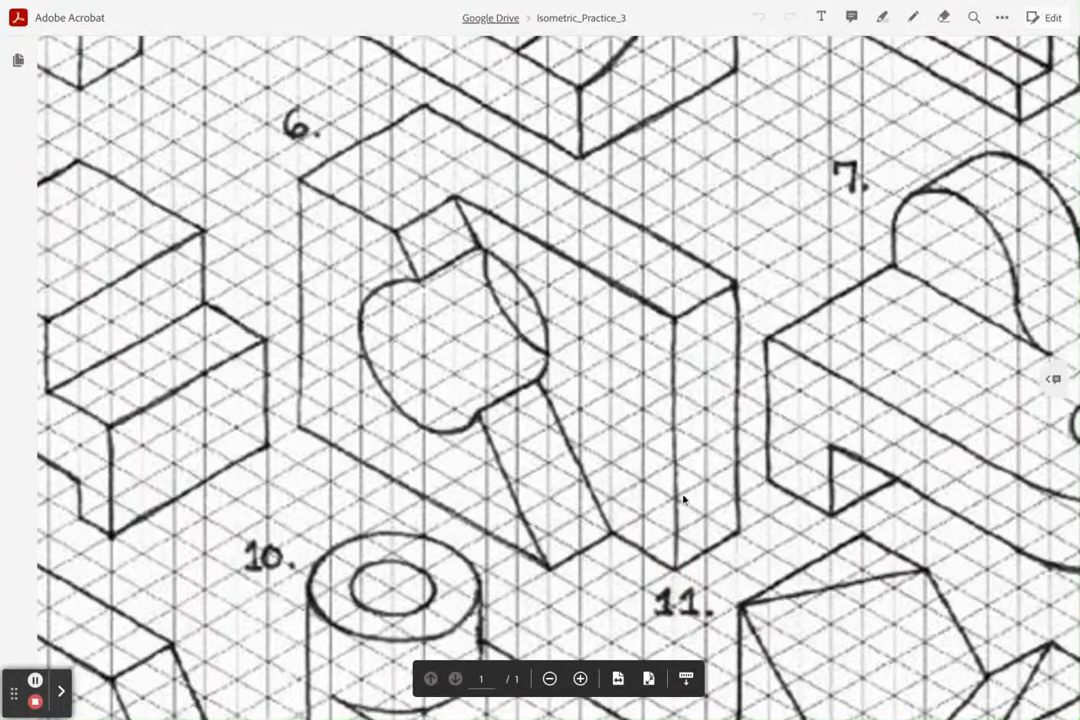
mouse_move(680, 375)
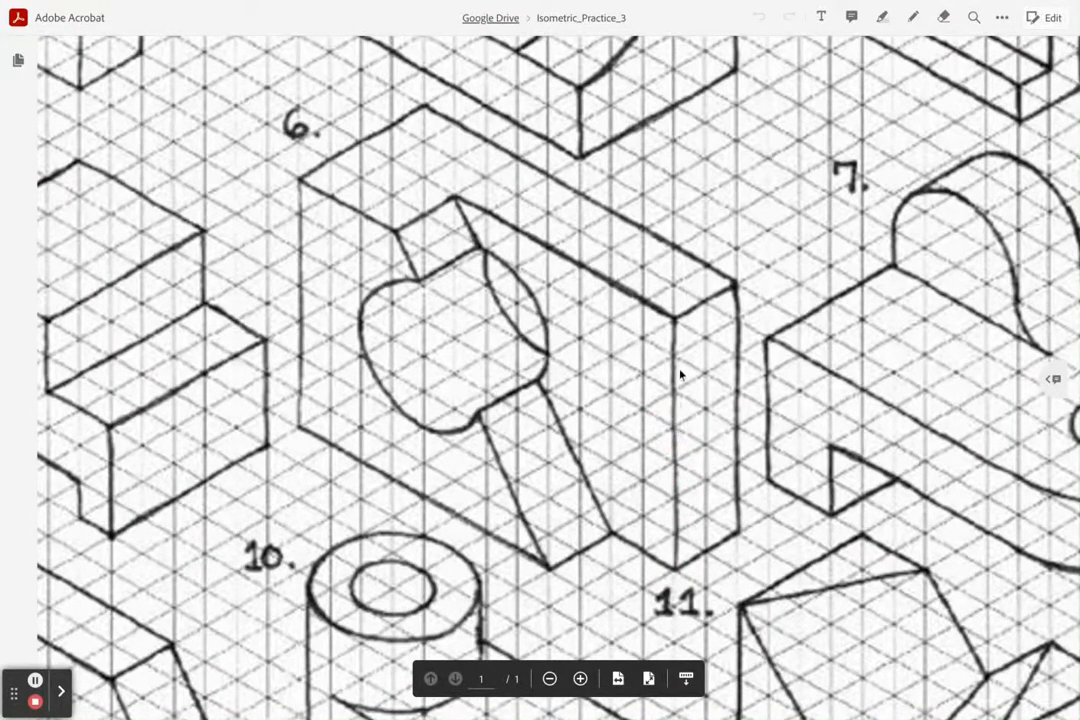
mouse_move(675, 322)
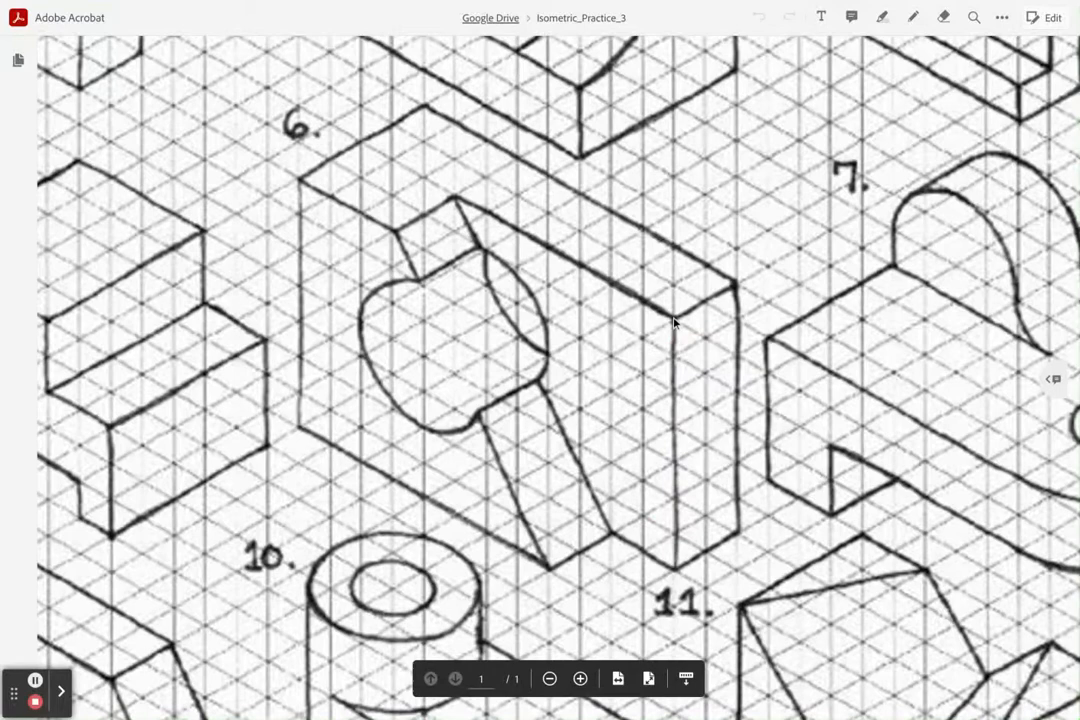
mouse_move(428, 263)
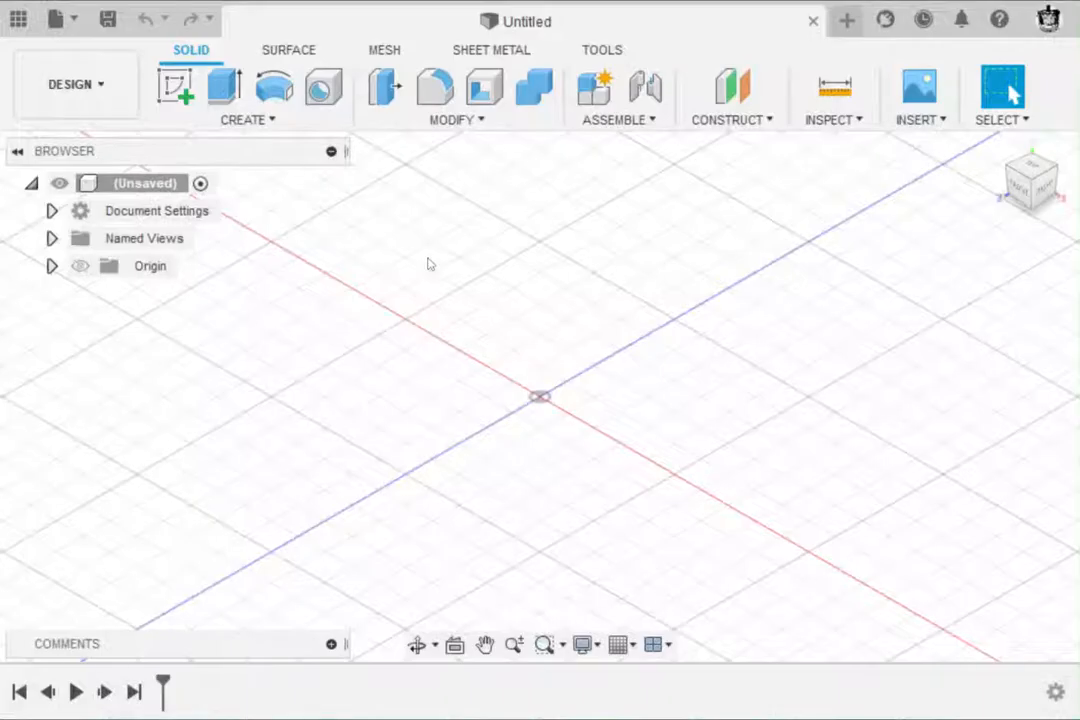
Draw a 2.50 x 1.75 two-point rectangle from the origin on the front plane, then finish the sketch.
left_click(175, 85)
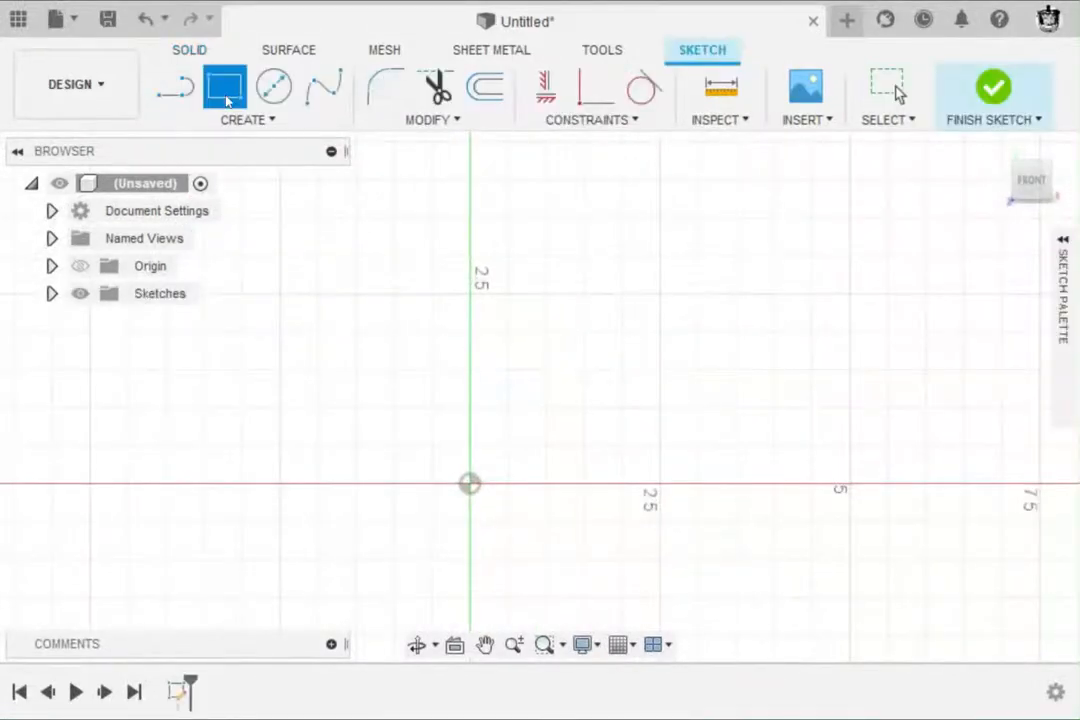
left_click(226, 86)
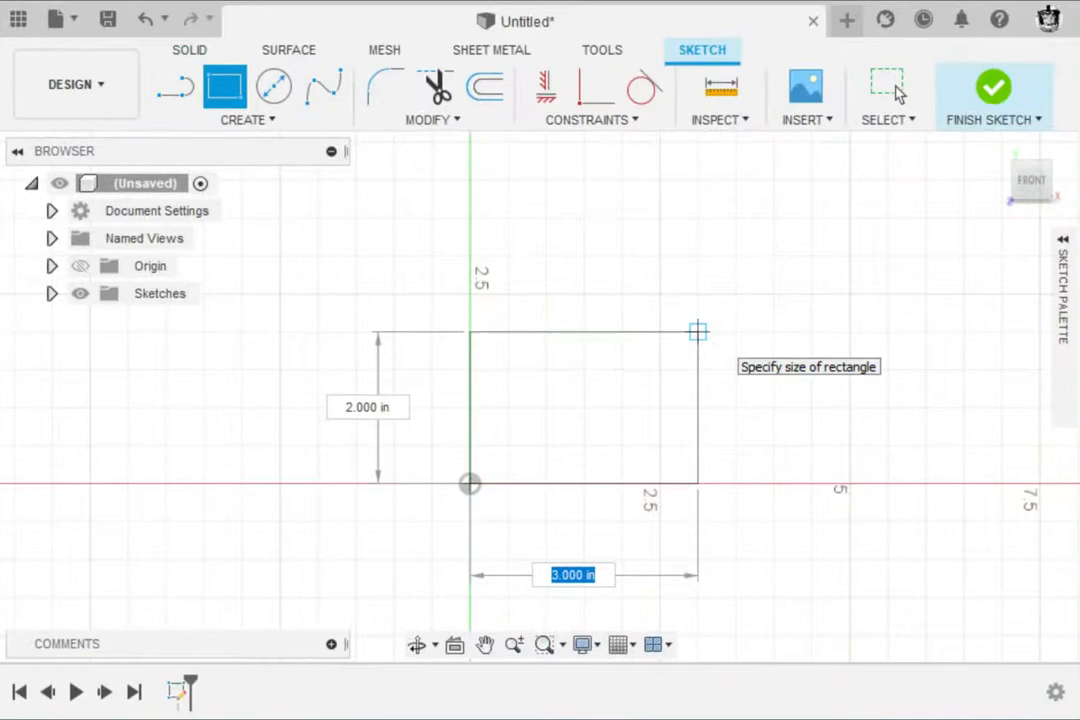
type("2.50")
left_click(367, 407)
type("1.75")
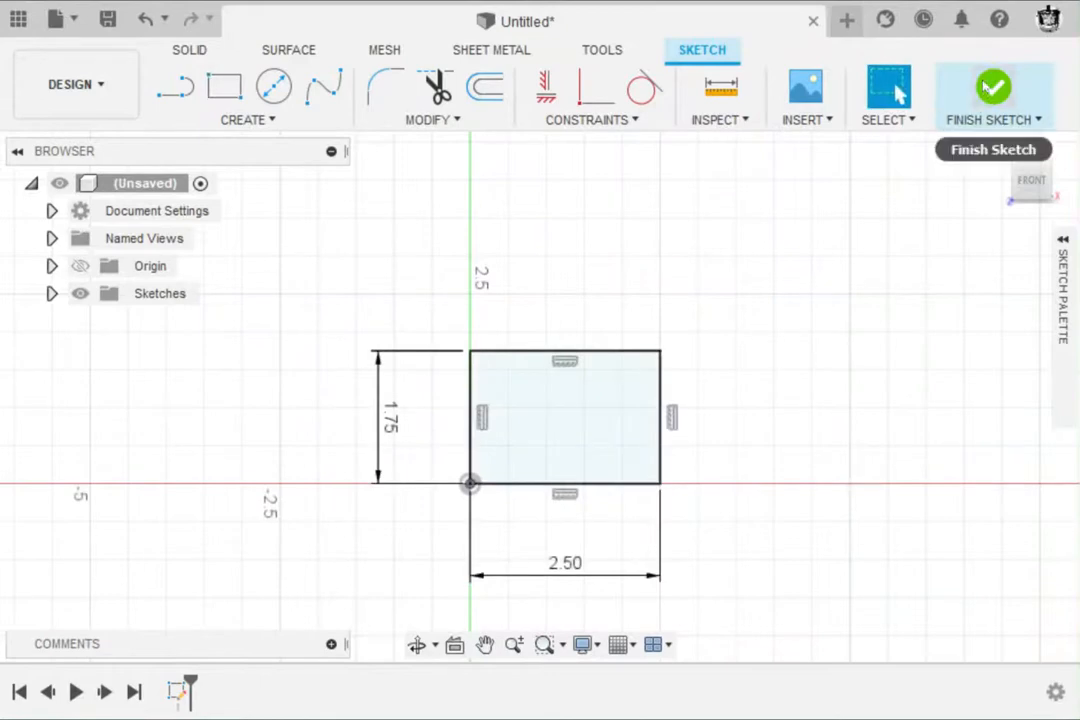
left_click(992, 92)
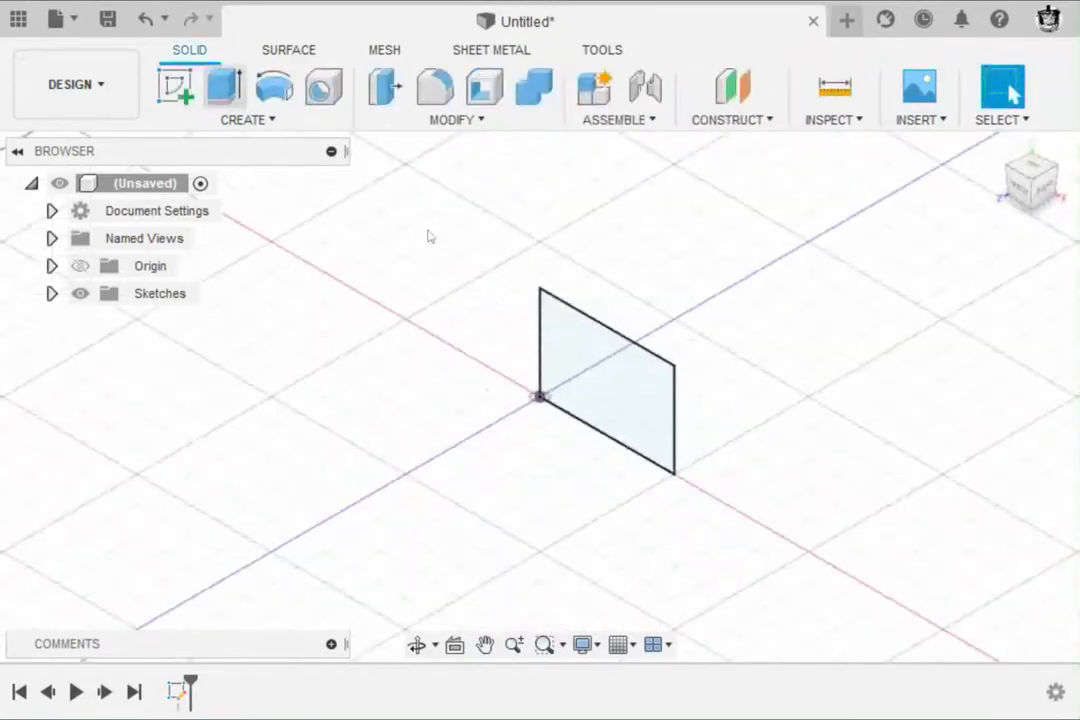
left_click(225, 85)
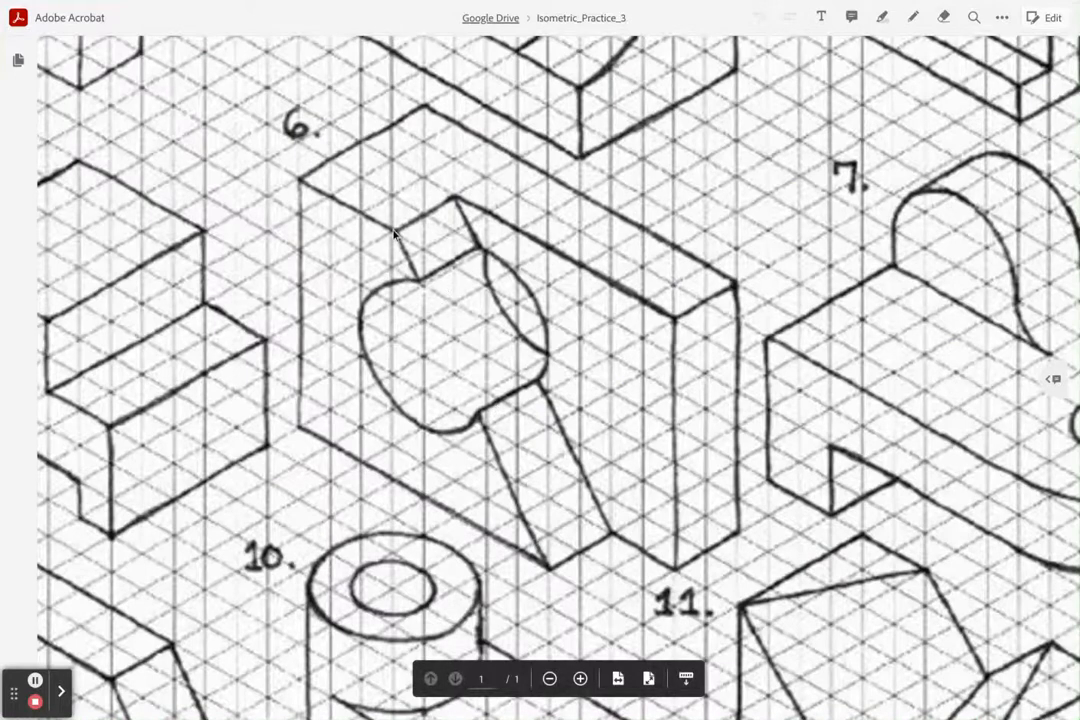
mouse_move(375, 228)
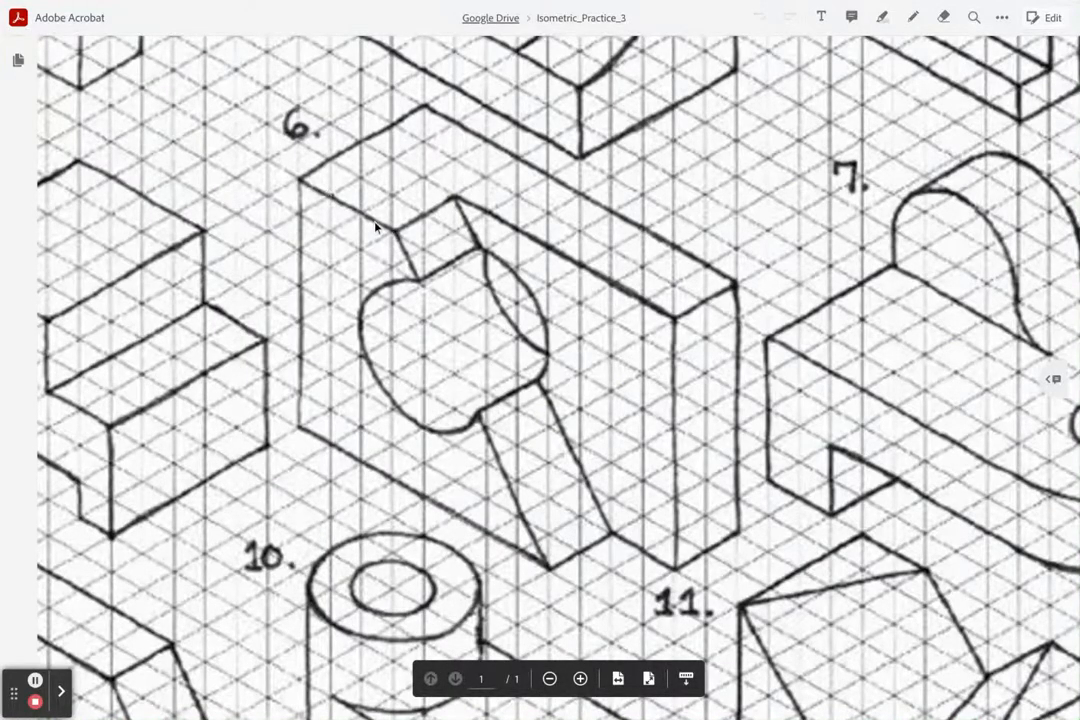
mouse_move(630, 550)
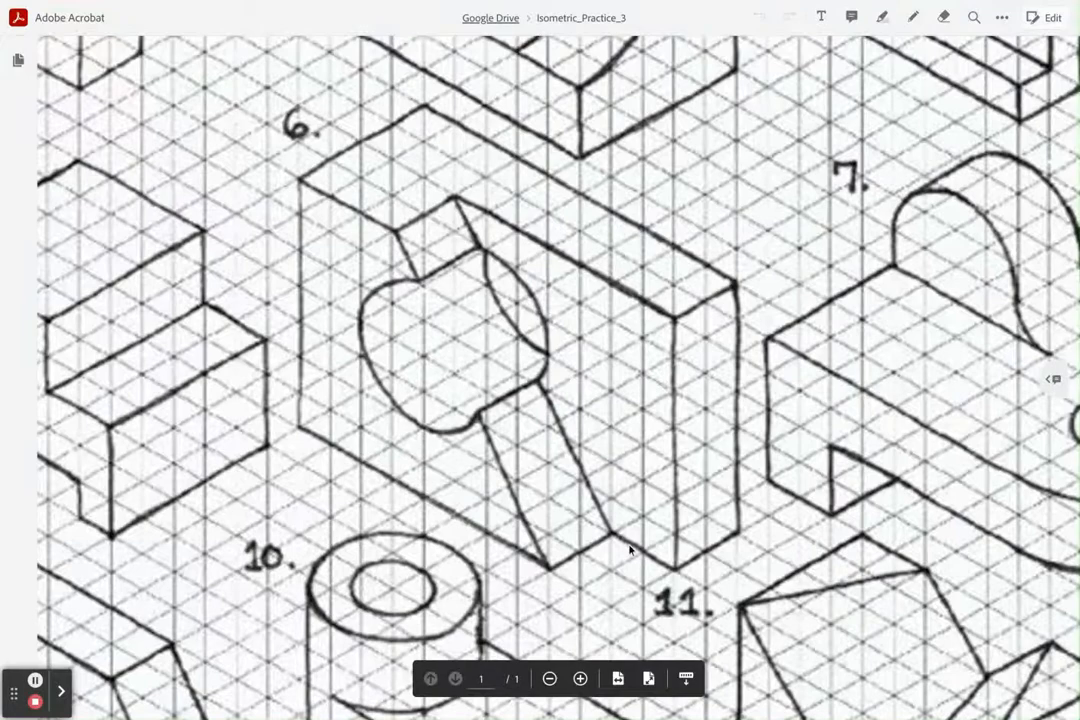
mouse_move(583, 424)
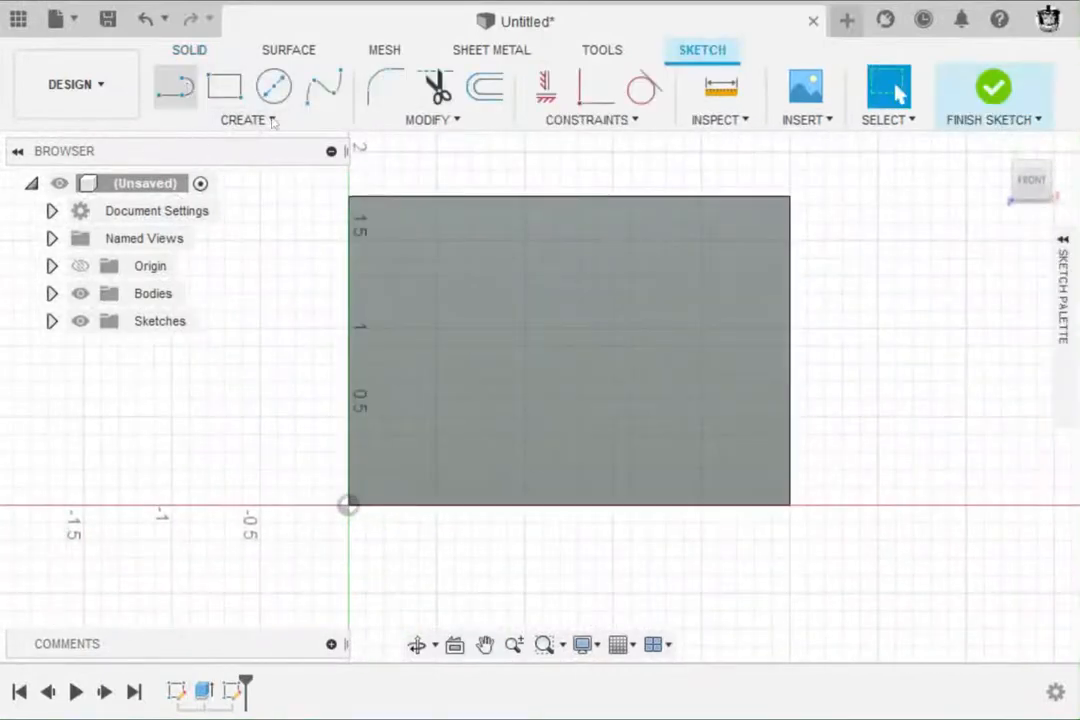
Draw a slanted line across the front face, dimensioned 0.75 and 0.50, then finish the sketch.
left_click(175, 85)
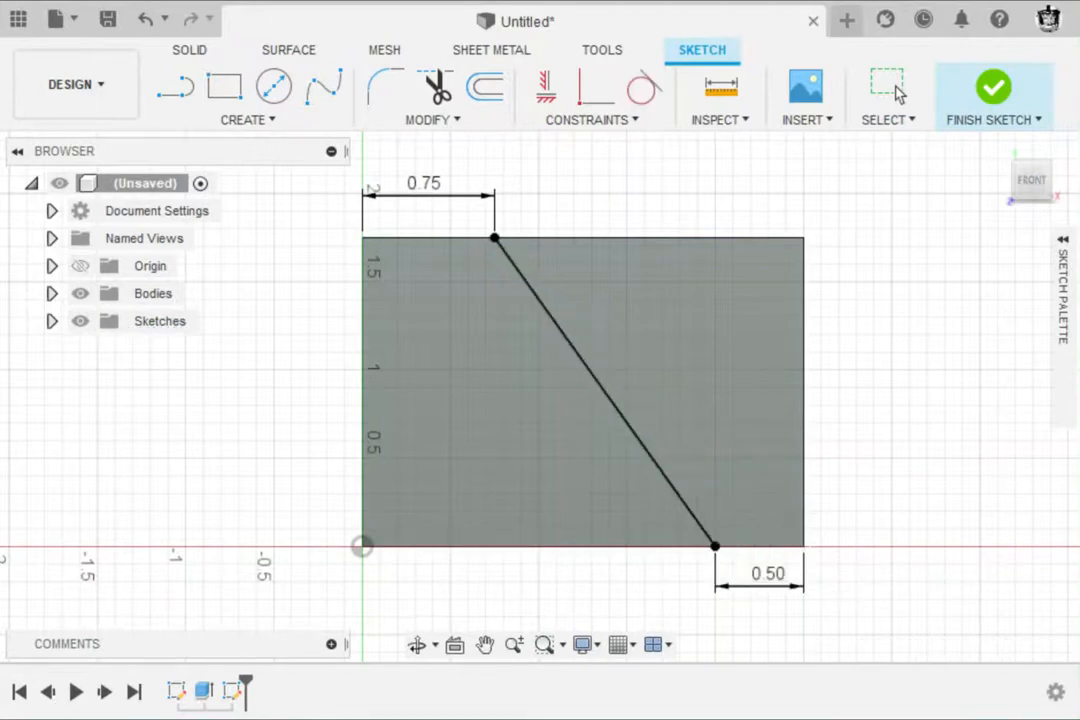
mouse_move(993, 85)
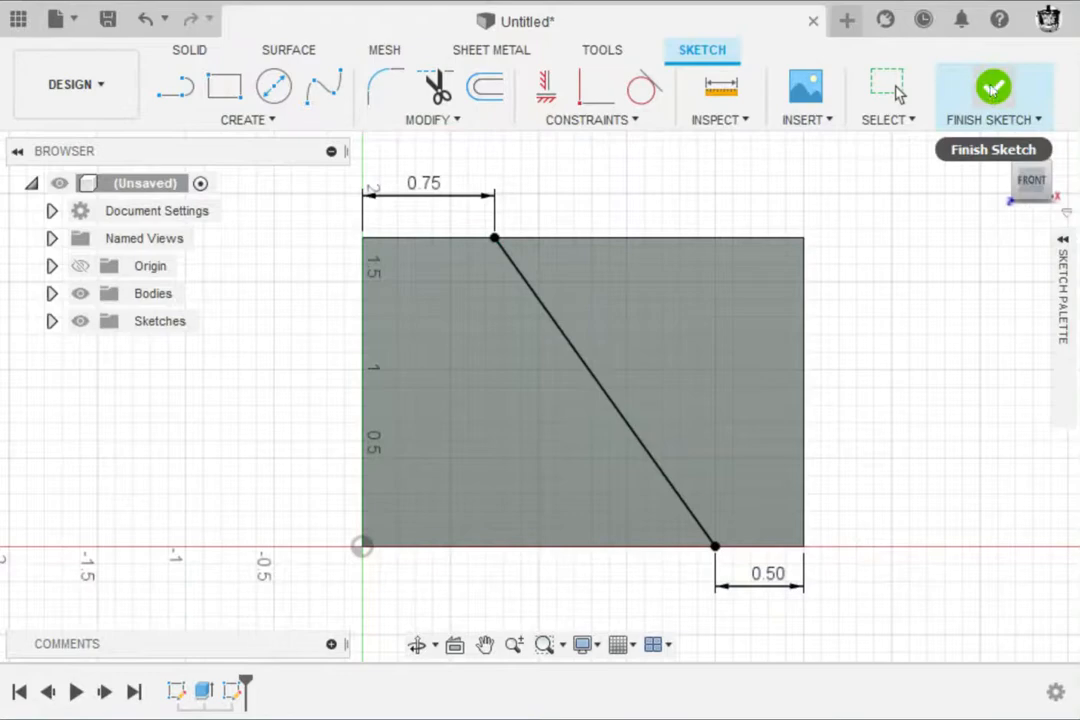
left_click(993, 87)
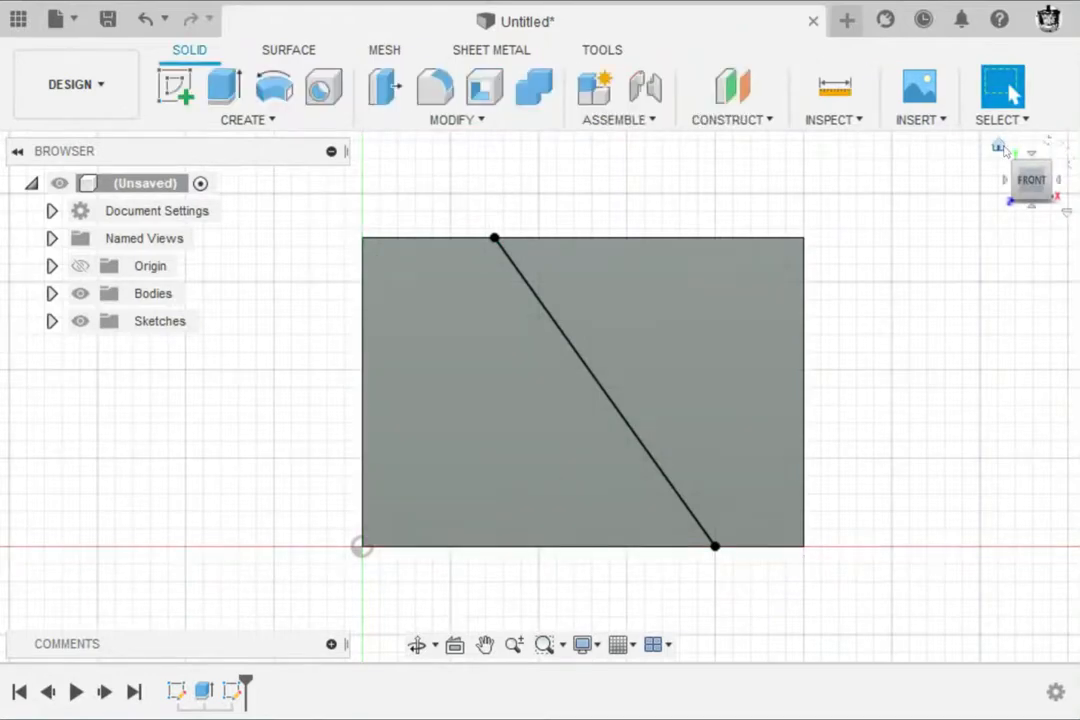
Extrude-cut the triangular profile beside the slanted line to -.5 in.
left_click(224, 88)
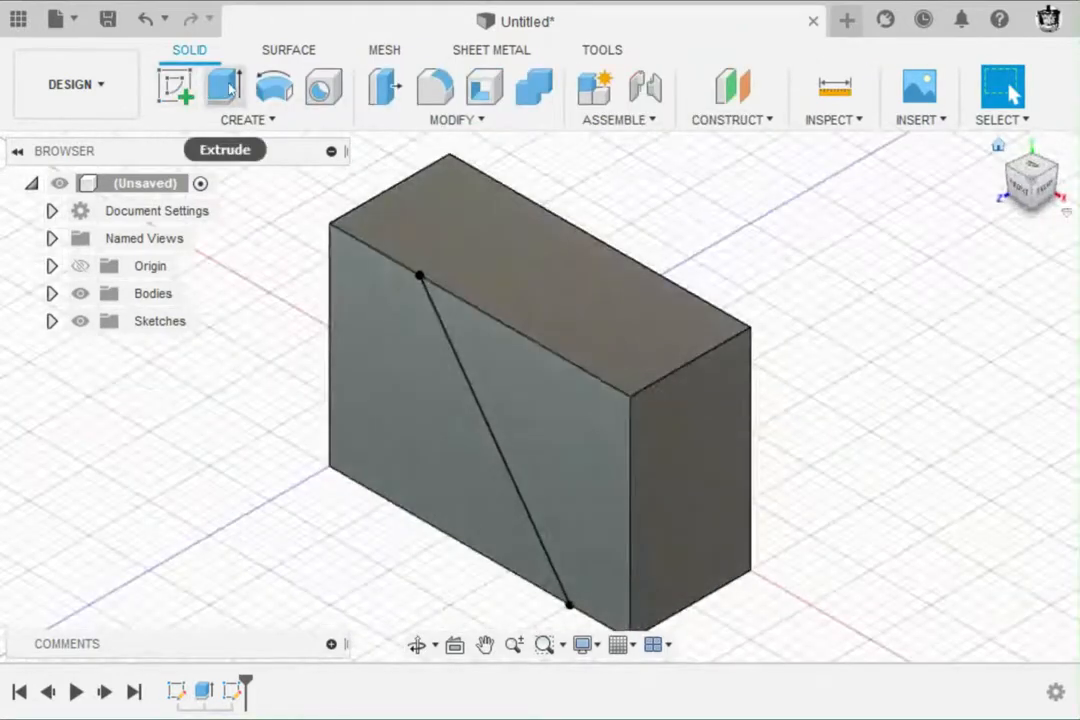
left_click(225, 88)
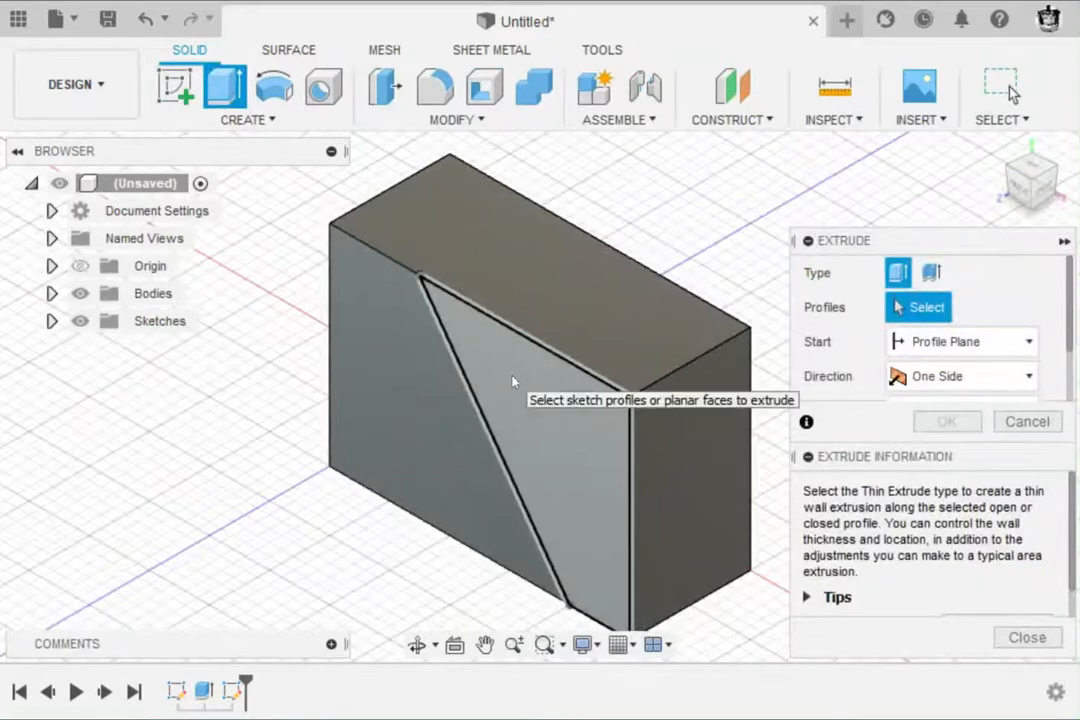
left_click(500, 430)
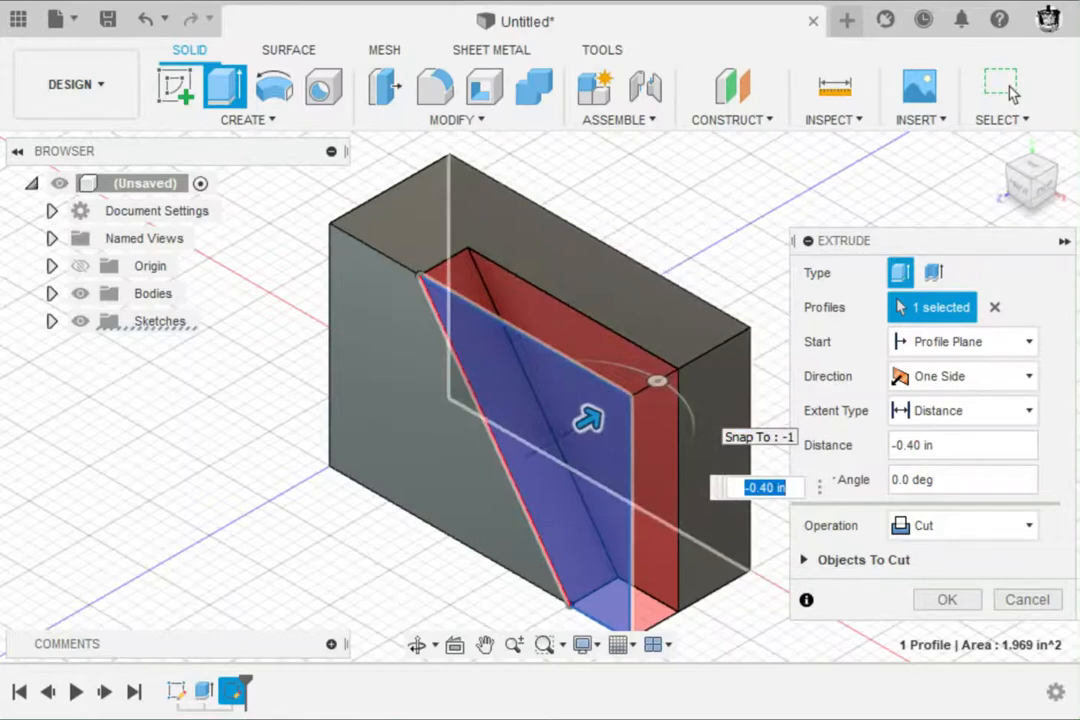
type("-.5")
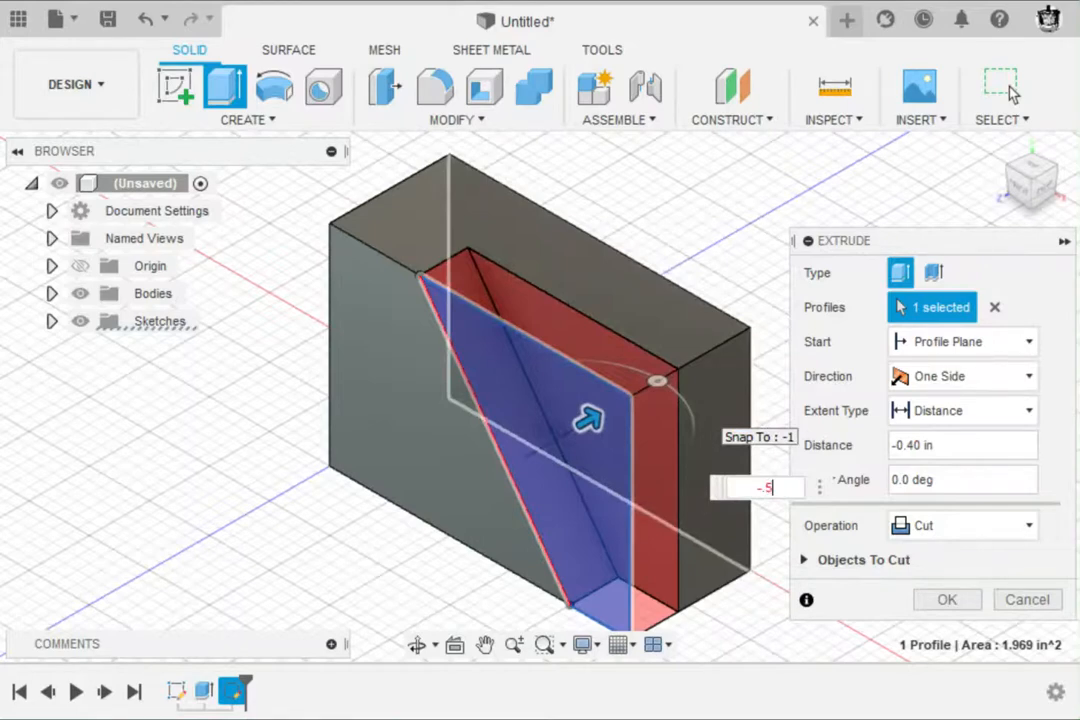
left_click(946, 599)
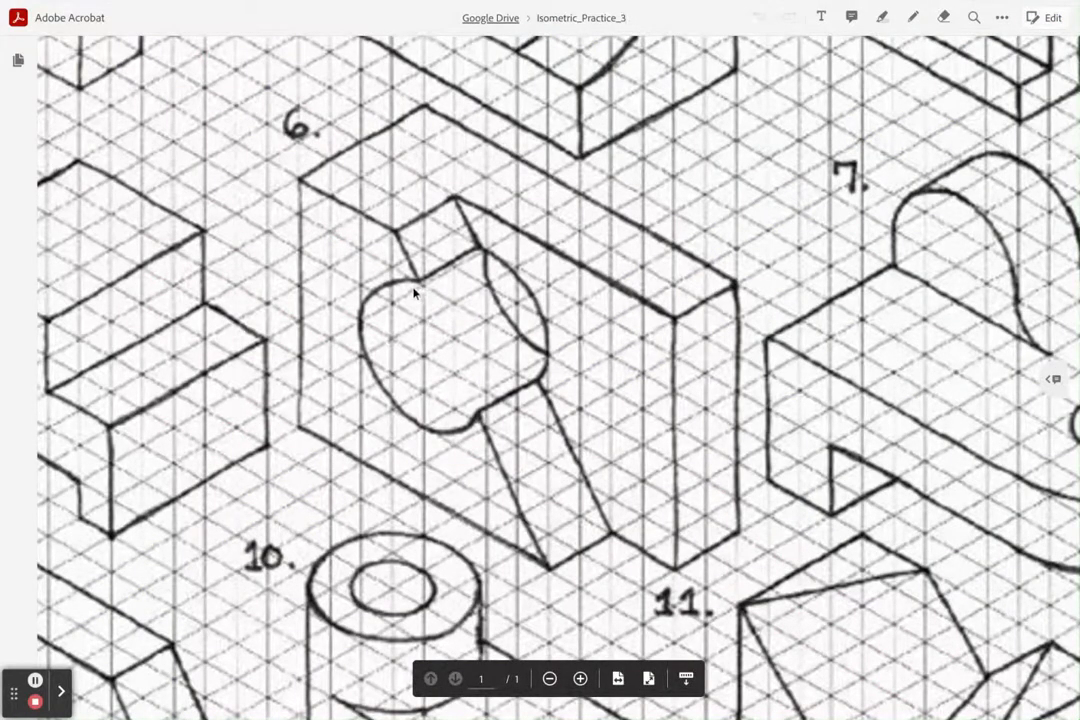
mouse_move(449, 440)
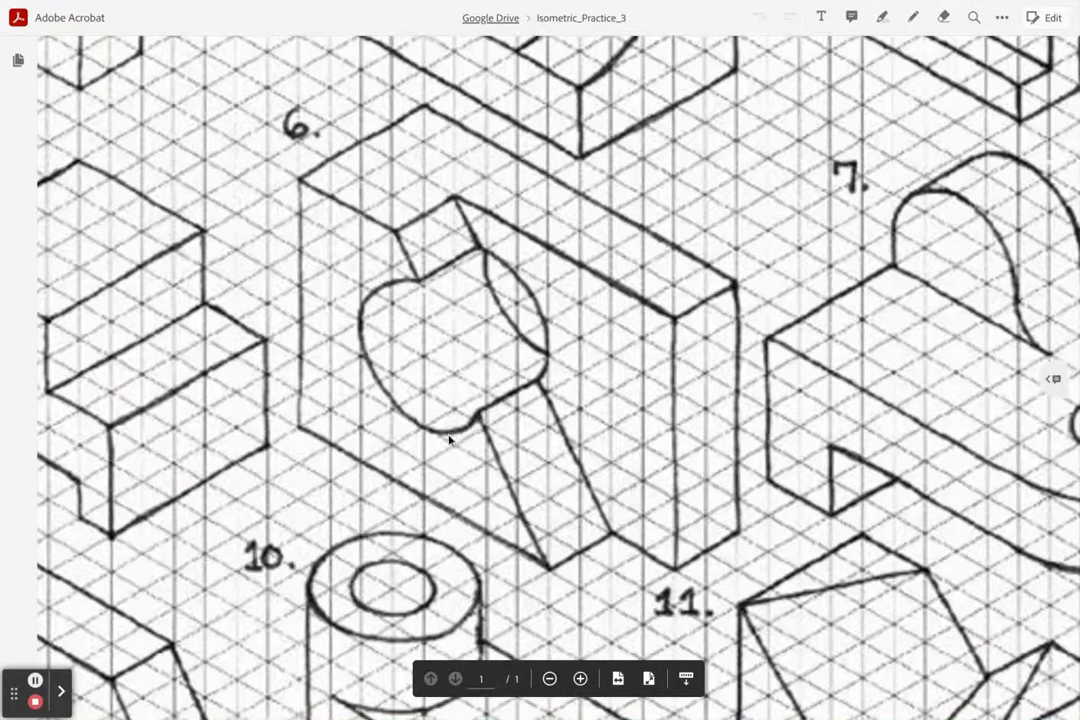
mouse_move(400, 295)
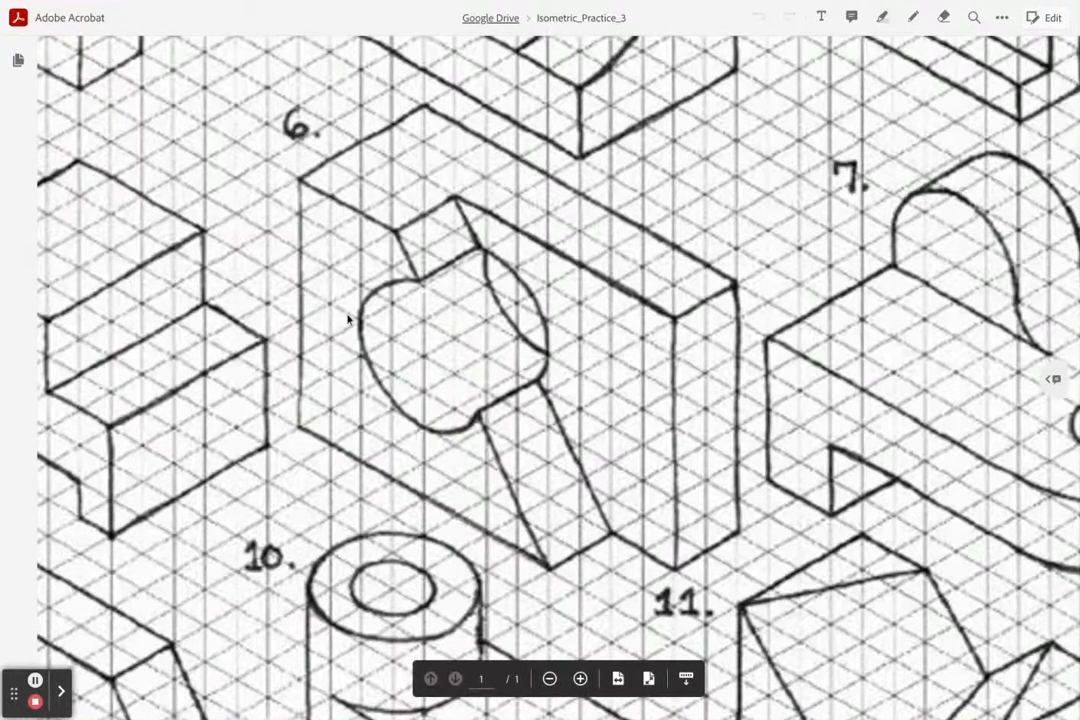
mouse_move(425, 361)
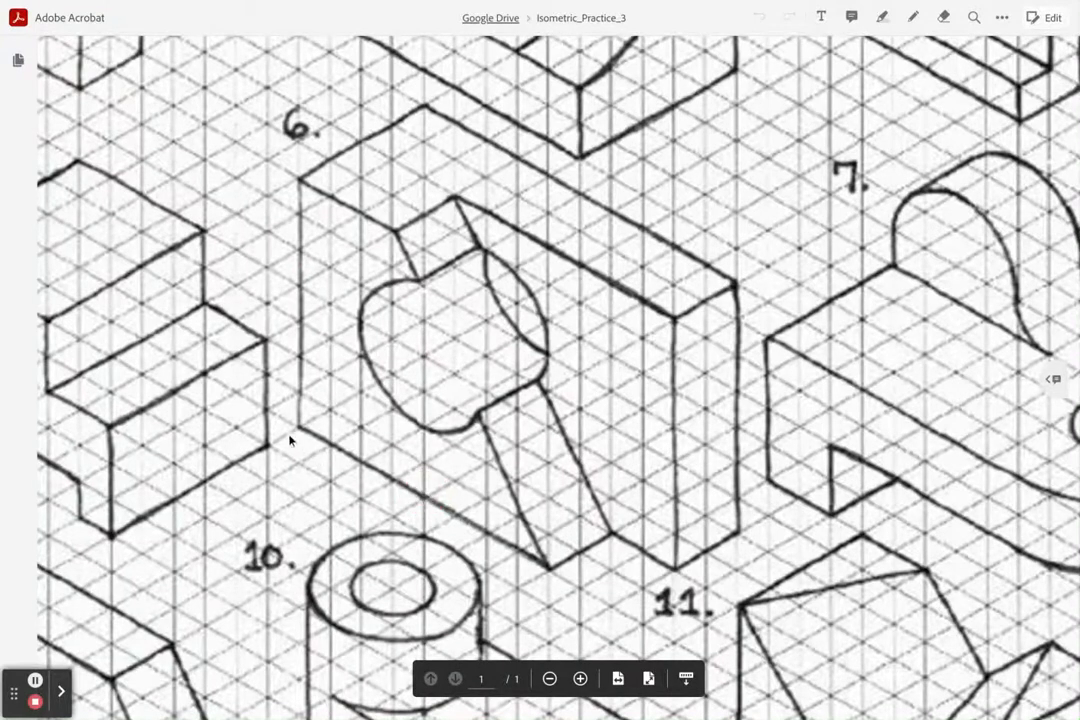
mouse_move(368, 463)
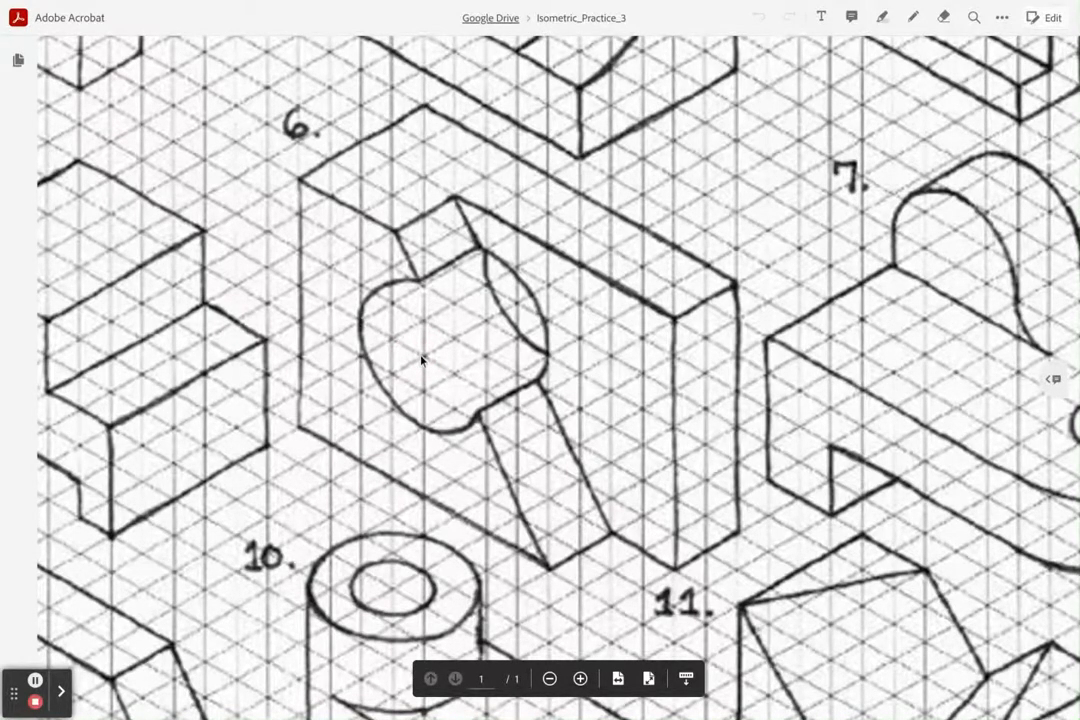
mouse_move(360, 325)
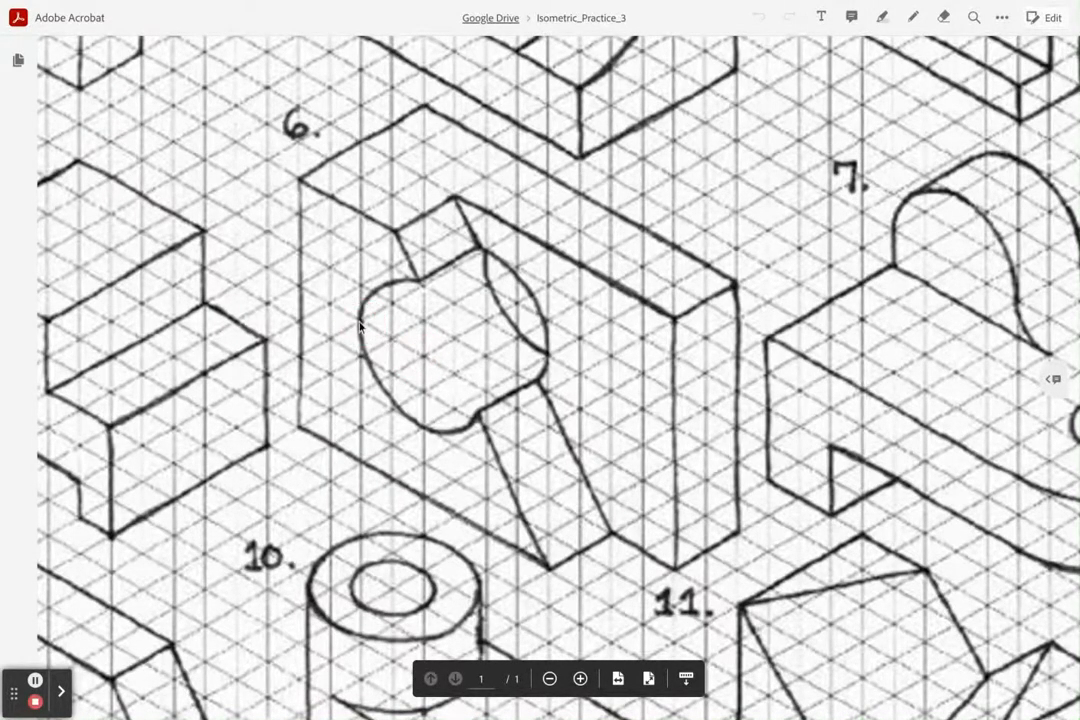
mouse_move(425, 363)
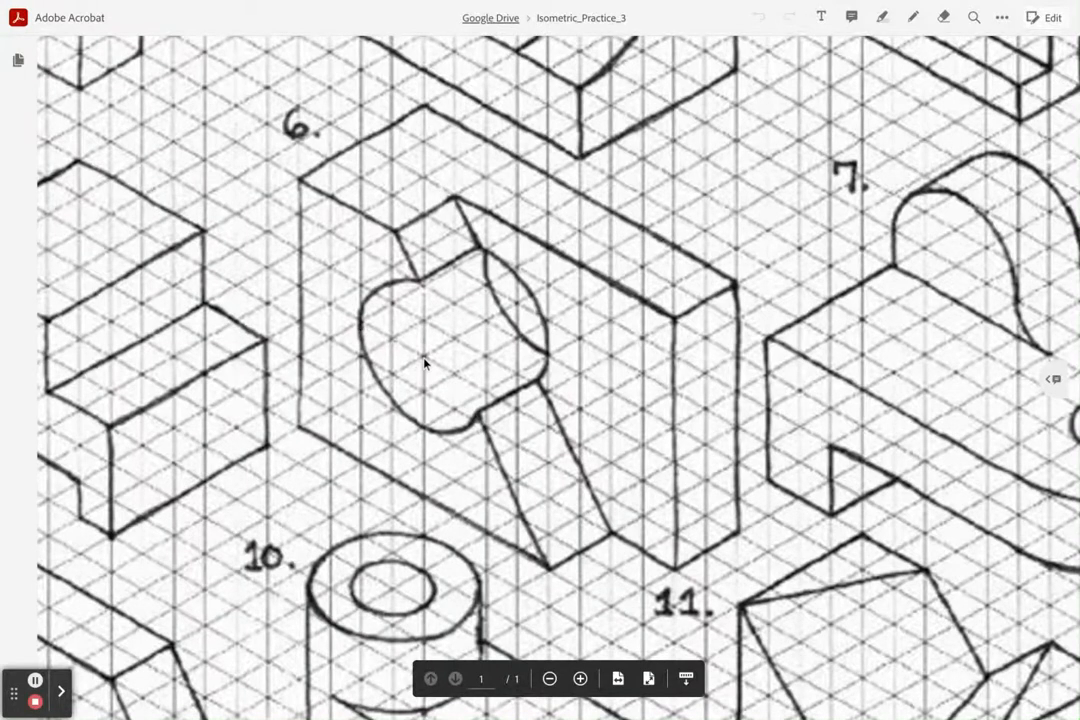
mouse_move(418, 357)
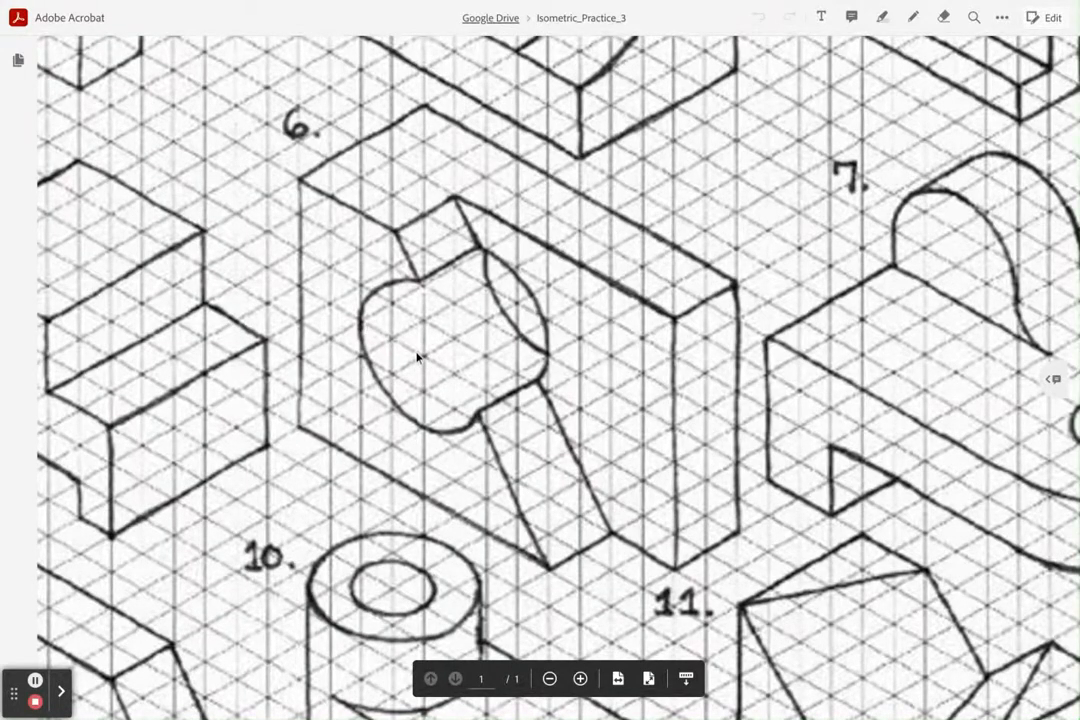
mouse_move(376, 331)
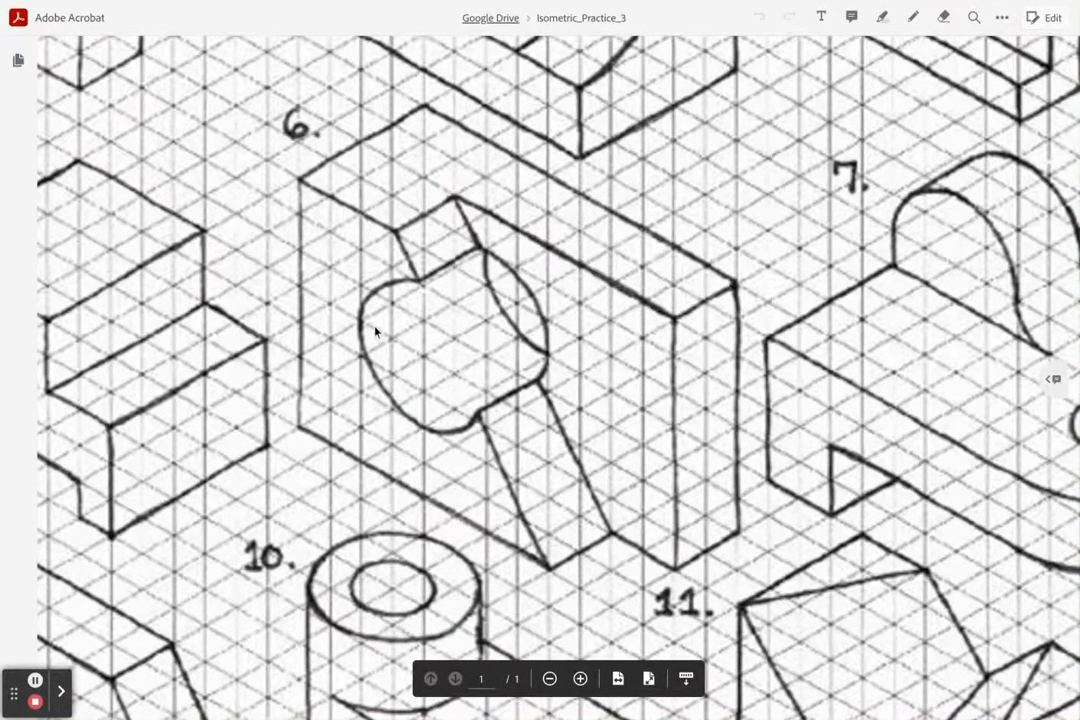
mouse_move(430, 367)
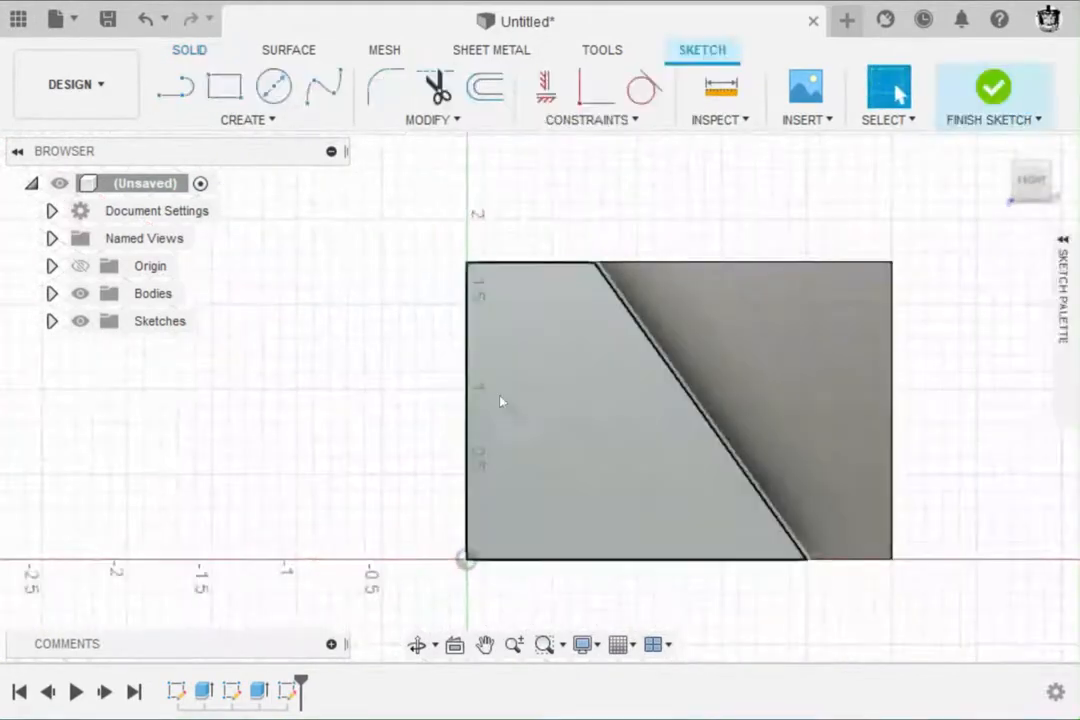
Draw a Ø1.00 circle on the front face, 1.00 from the left and bottom edges.
left_click(274, 86)
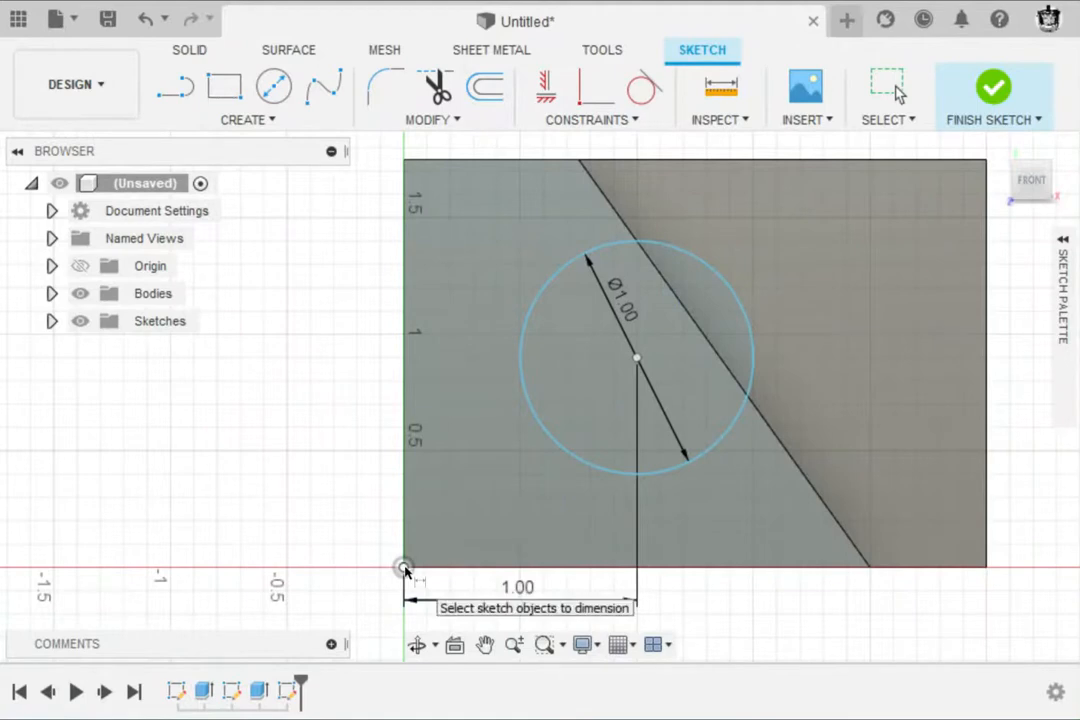
left_click(637, 358)
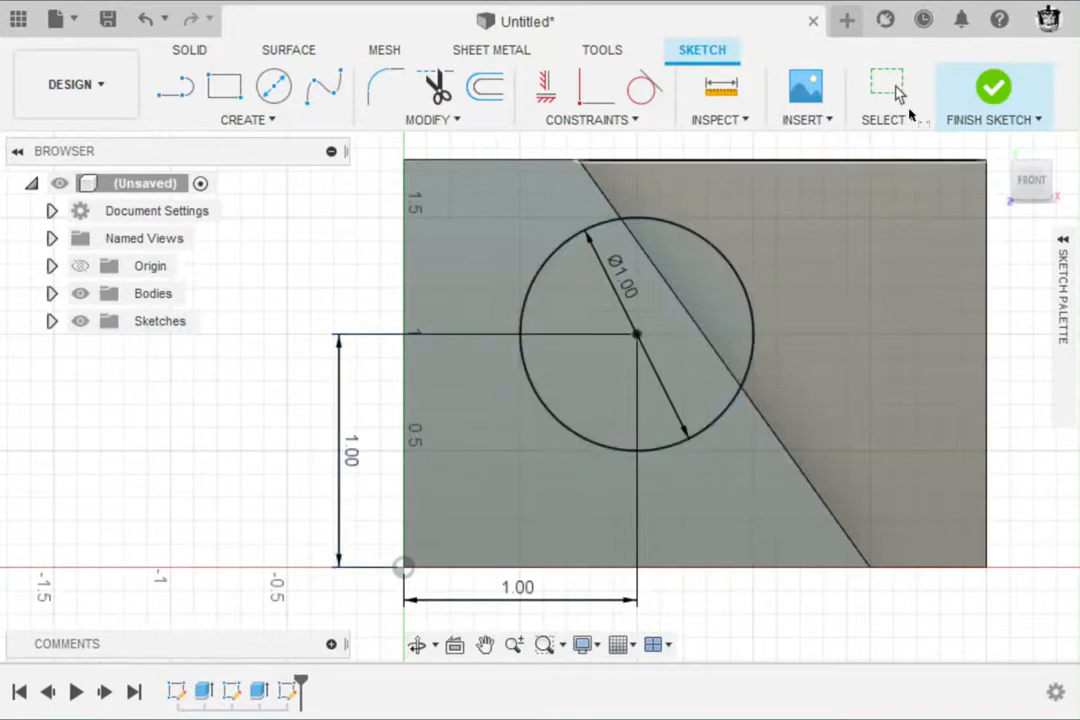
left_click(993, 95)
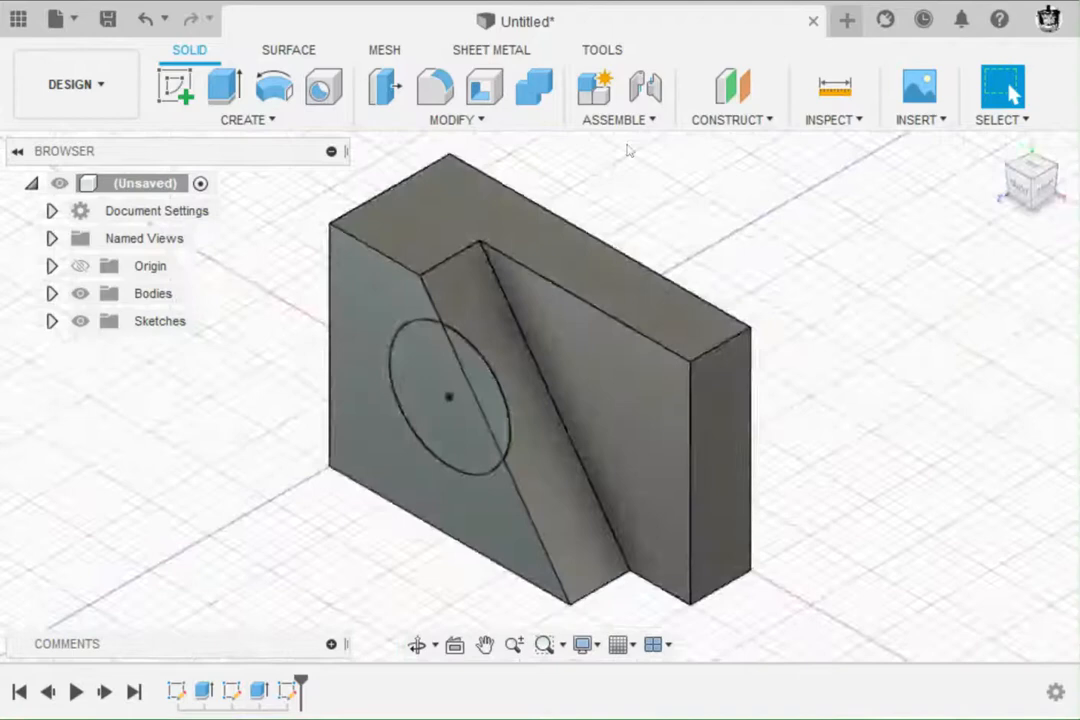
Extrude-cut both circle profiles -2.10 in through the block, then save as #6.
left_click(224, 88)
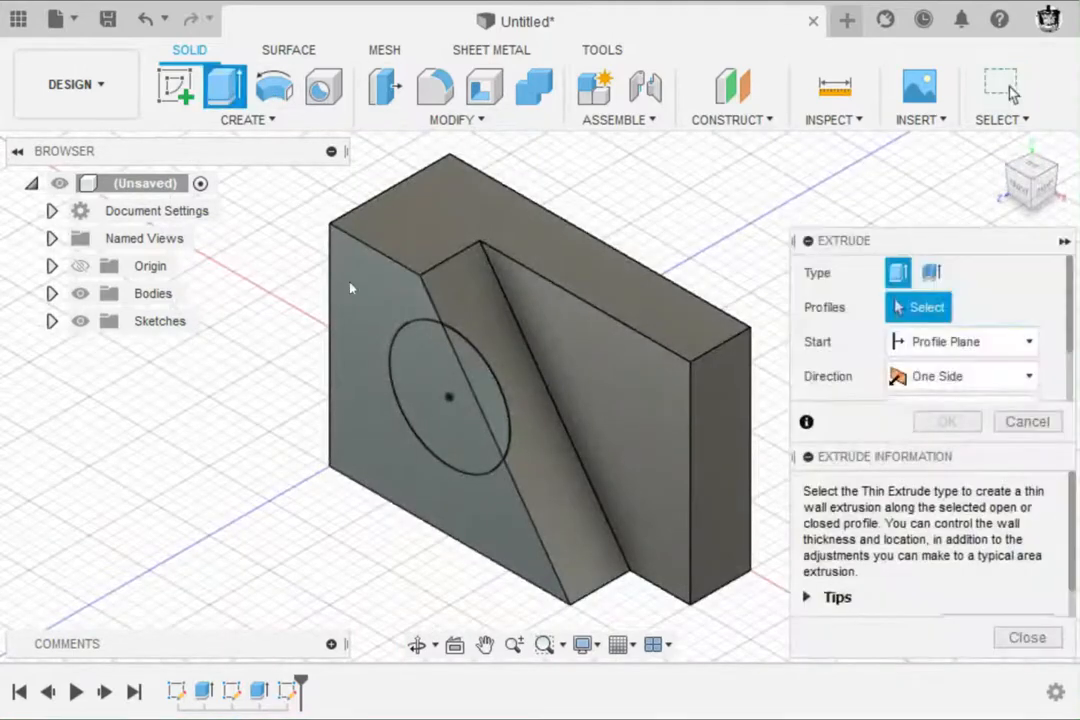
left_click(450, 400)
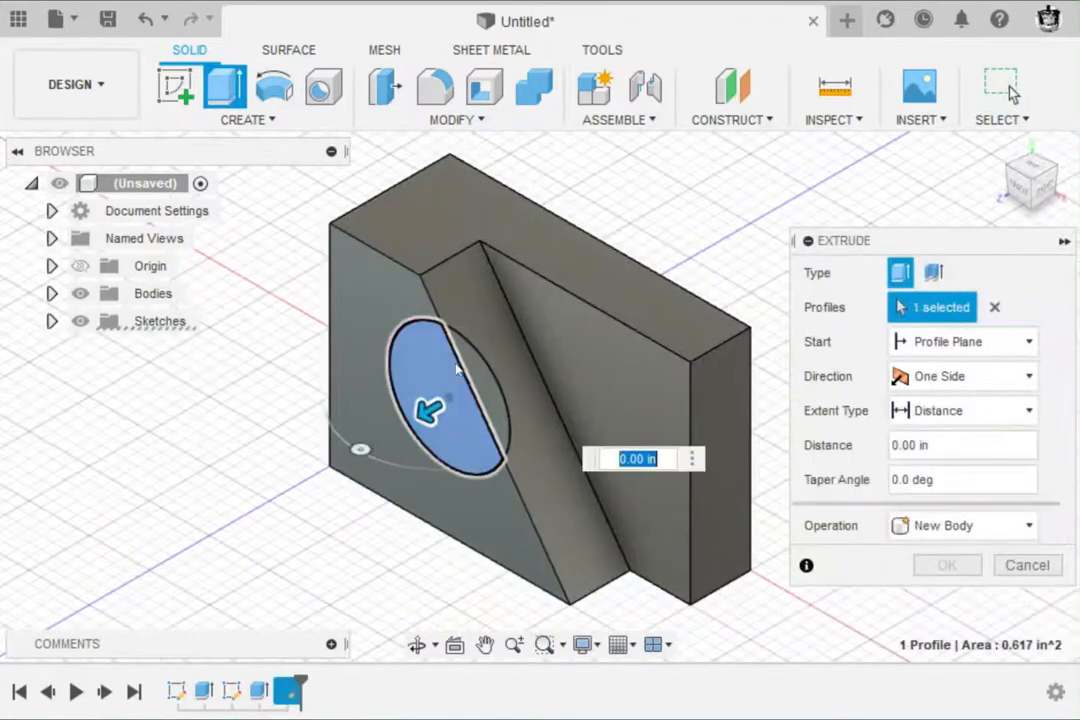
left_click(450, 400)
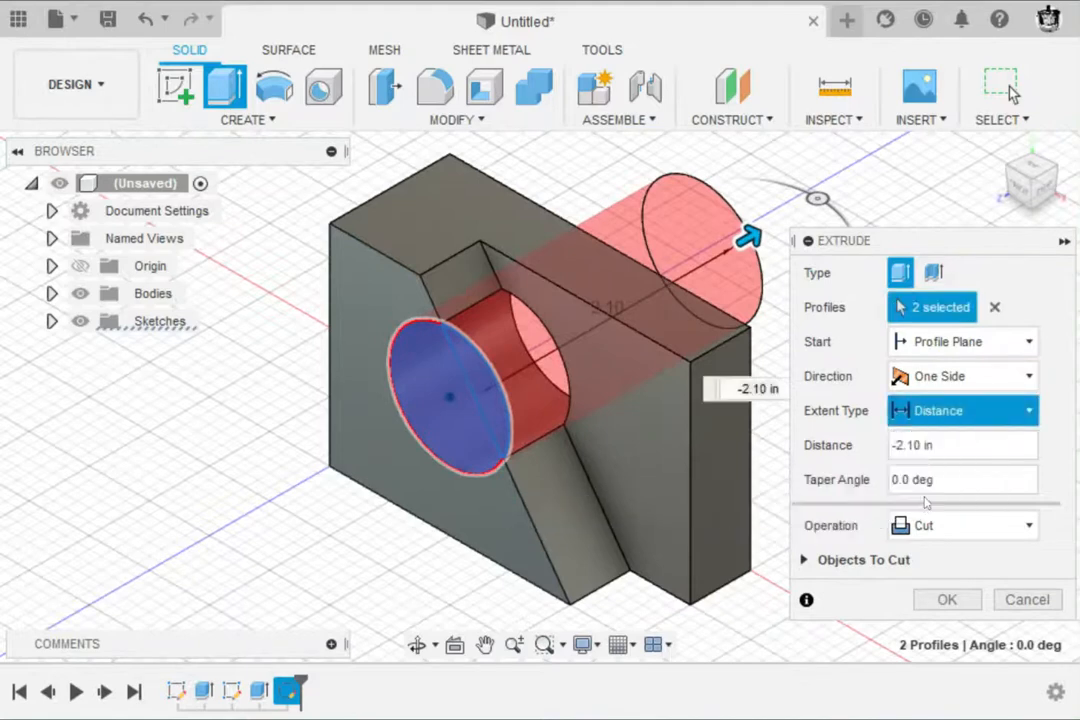
left_click(947, 599)
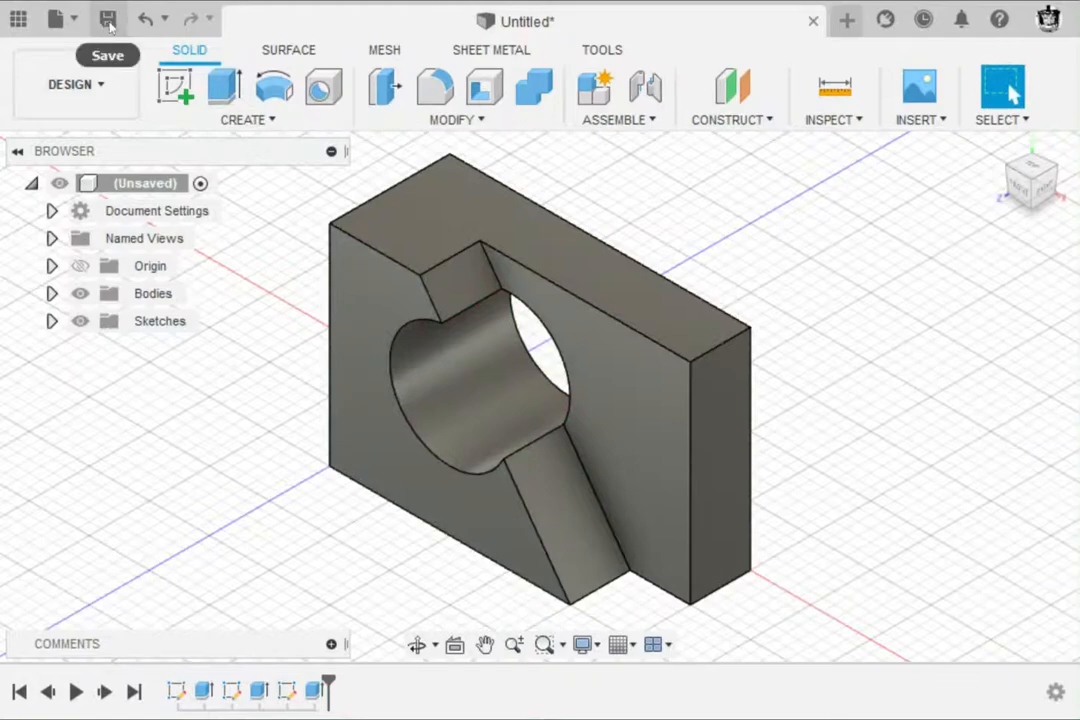
left_click(107, 18)
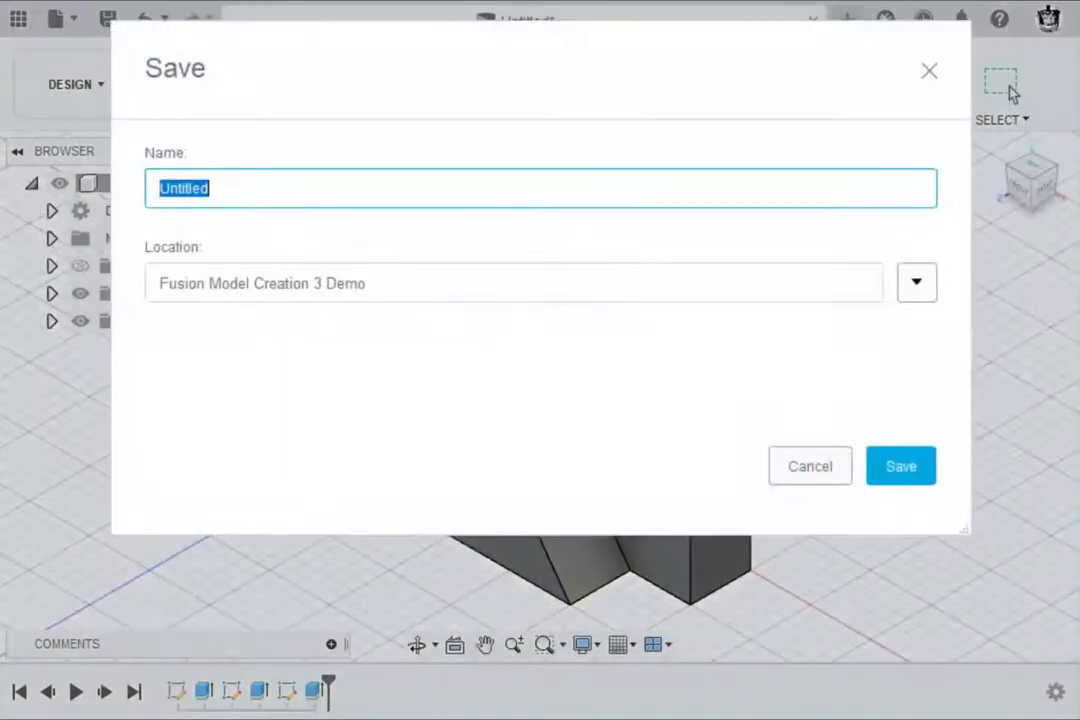
left_click(899, 466)
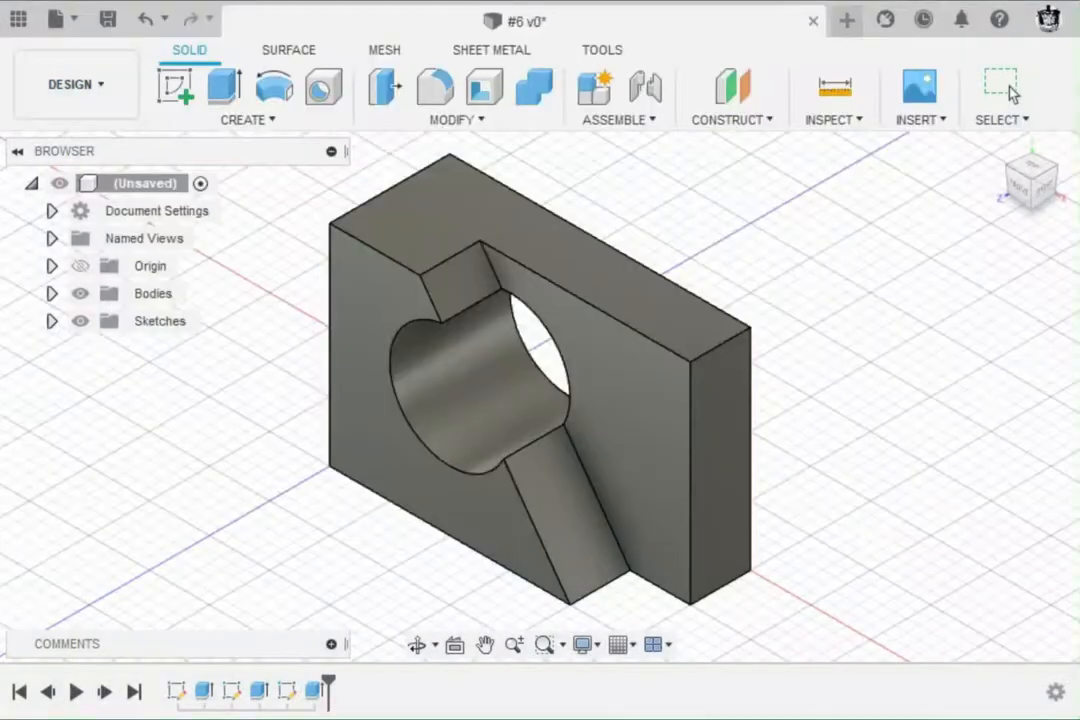